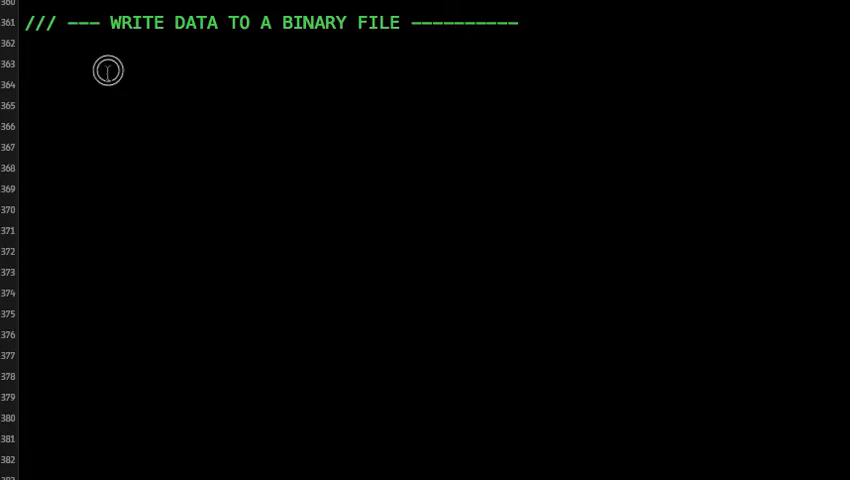
Write the empty void DataHandler::saveAppData(bool firstTime) function body below the WRITE DATA comment
{"action": "type", "text": "void DataH"}
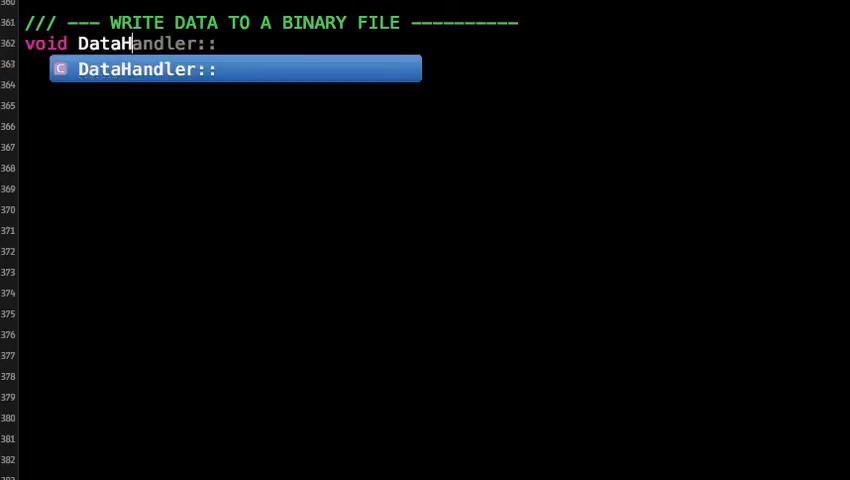
{"action": "type", "text": "sa"}
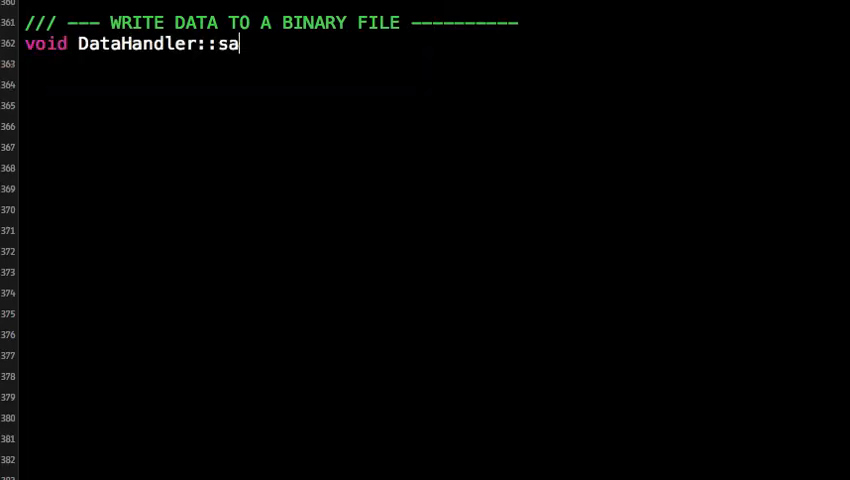
{"action": "type", "text": "veAppData(bool firstTime)"}
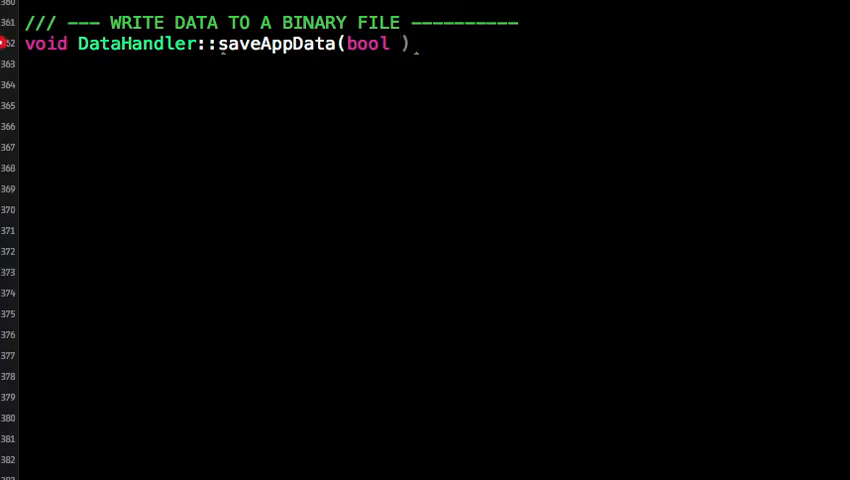
{"action": "type", "text": "firstTi"}
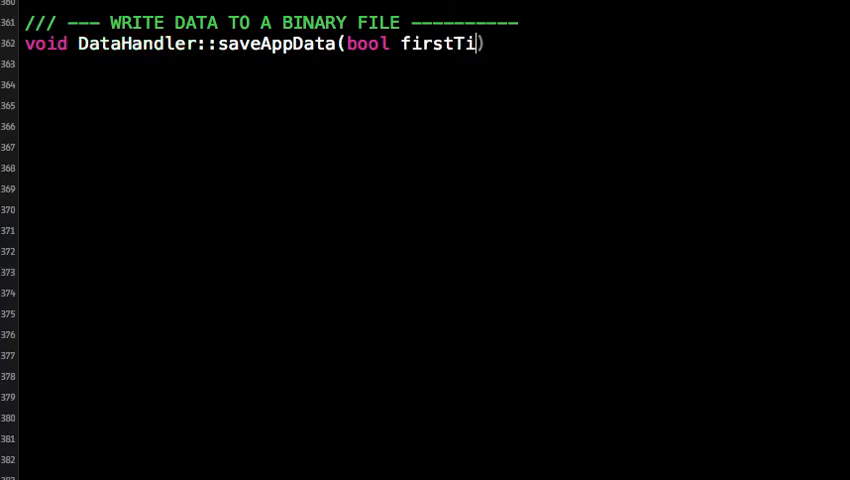
{"action": "type", "text": "me){"}
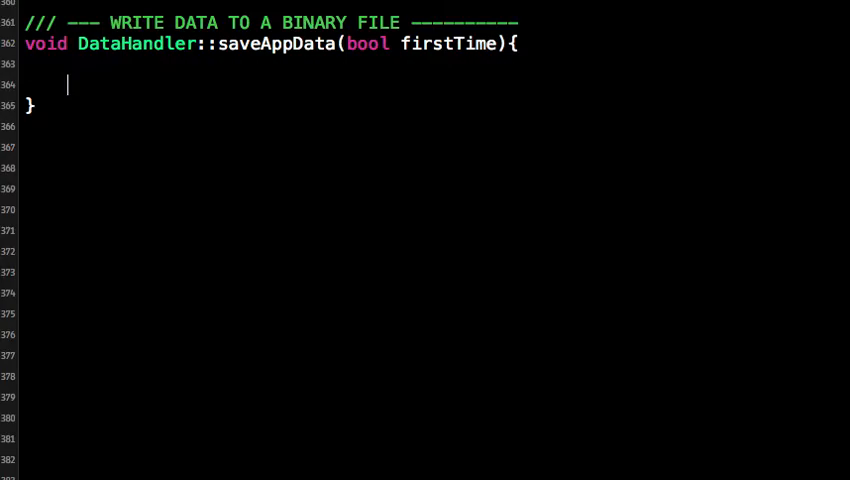
Declare the strings s1, s2 and s3 inside saveAppData
{"action": "type", "text": "string"}
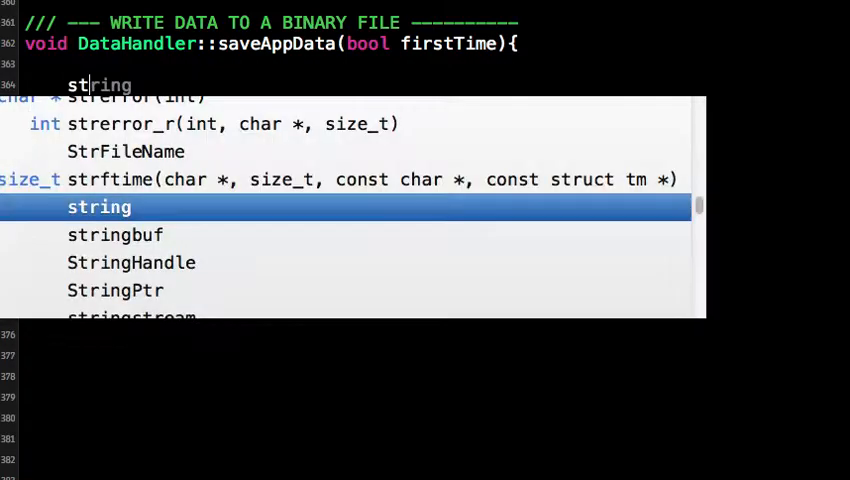
{"action": "type", "text": "bool"}
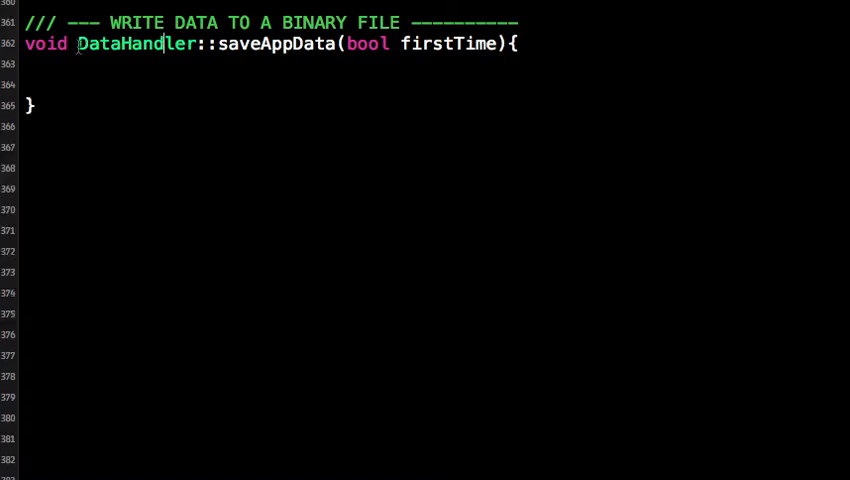
{"action": "type", "text": "srt"}
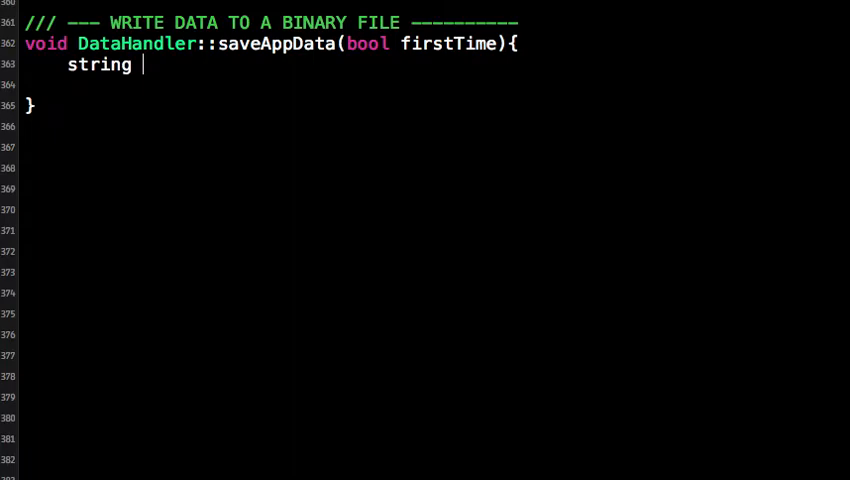
{"action": "type", "text": "s1,"}
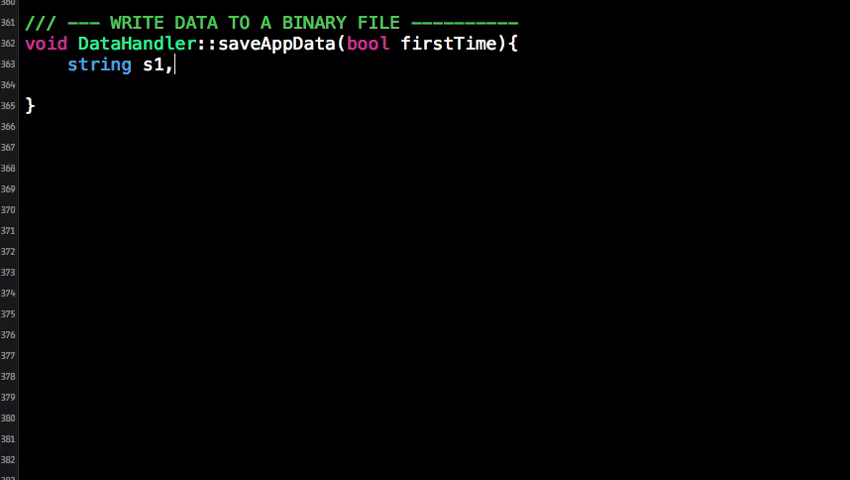
{"action": "type", "text": "s2,s"}
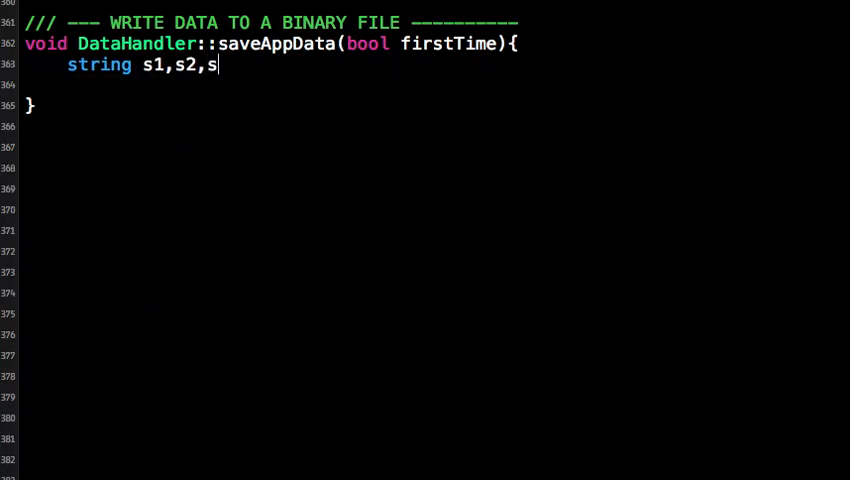
{"action": "type", "text": "3;"}
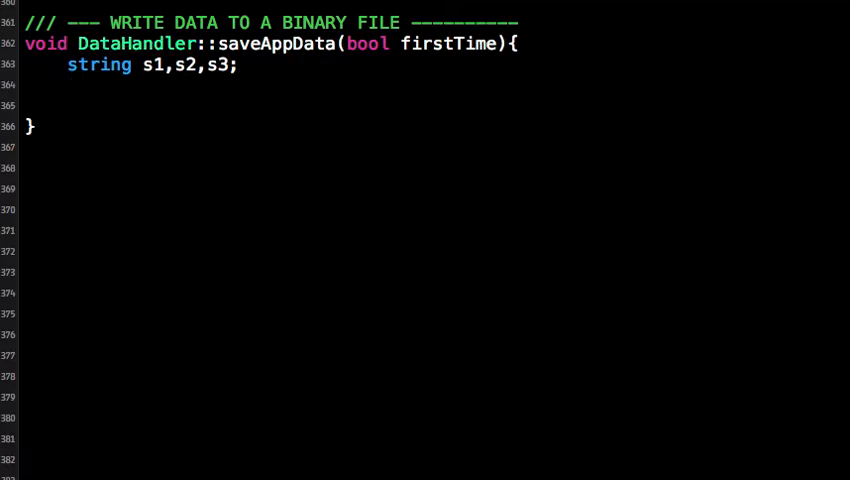
Assign s1 = "24", s2 = "this is awesome" and s3 = "this is awe"
{"action": "type", "text": "s1"}
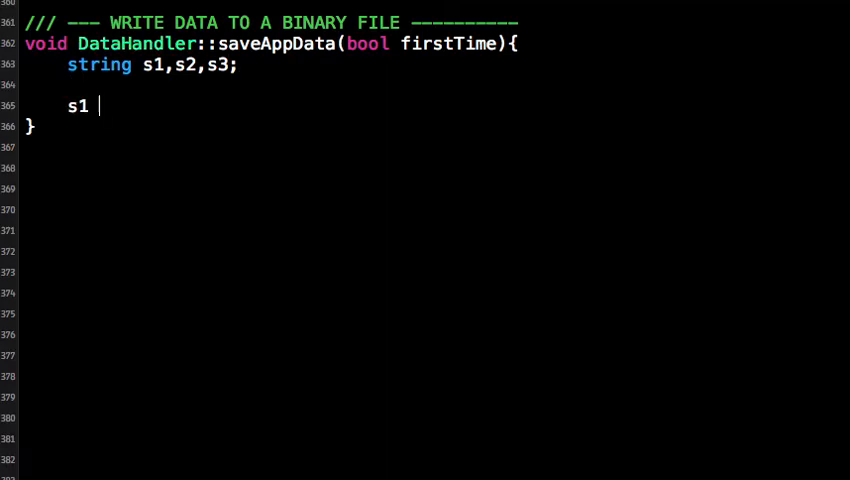
{"action": "type", "text": "= \"\""}
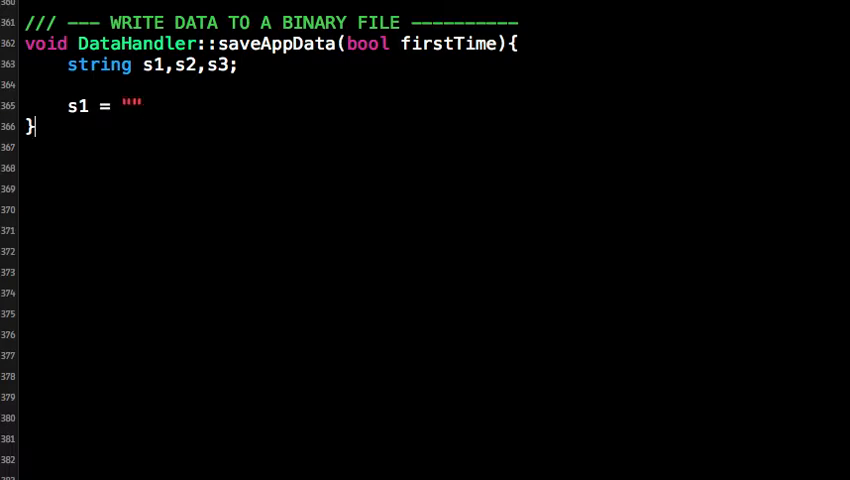
{"action": "type", "text": "24"}
{"action": "type", "text": "s2 = 33'"}
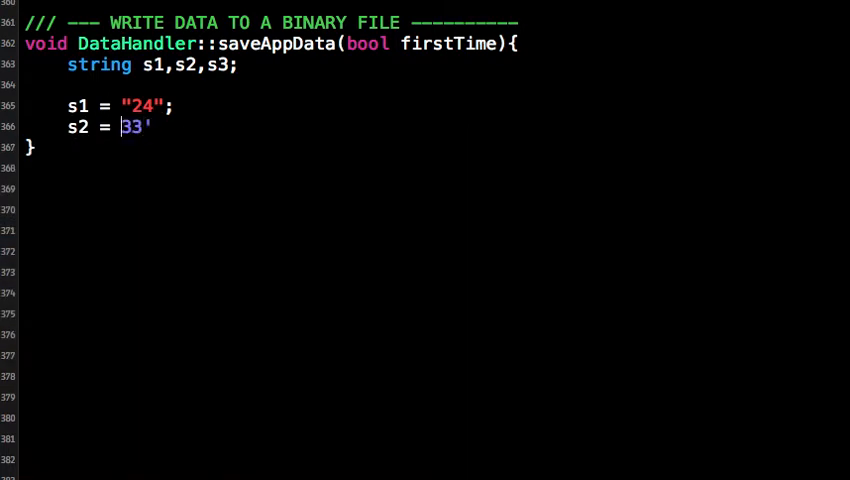
{"action": "type", "text": "dwadv"}
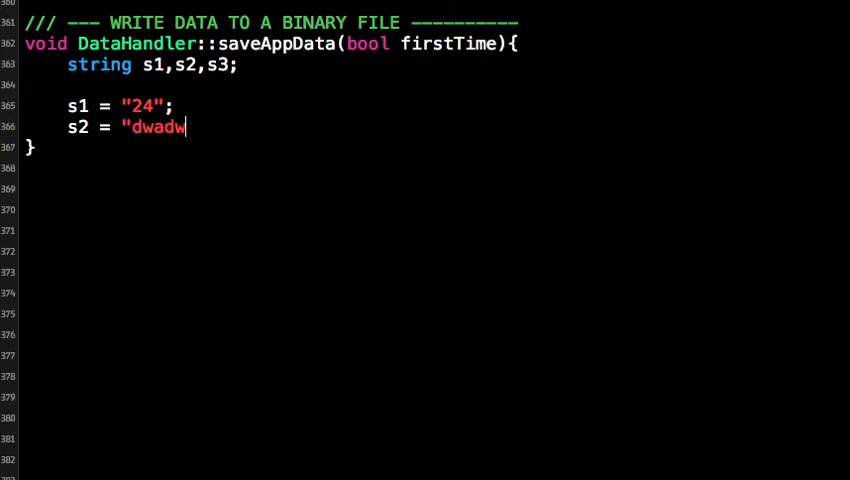
{"action": "type", "text": "this isma"}
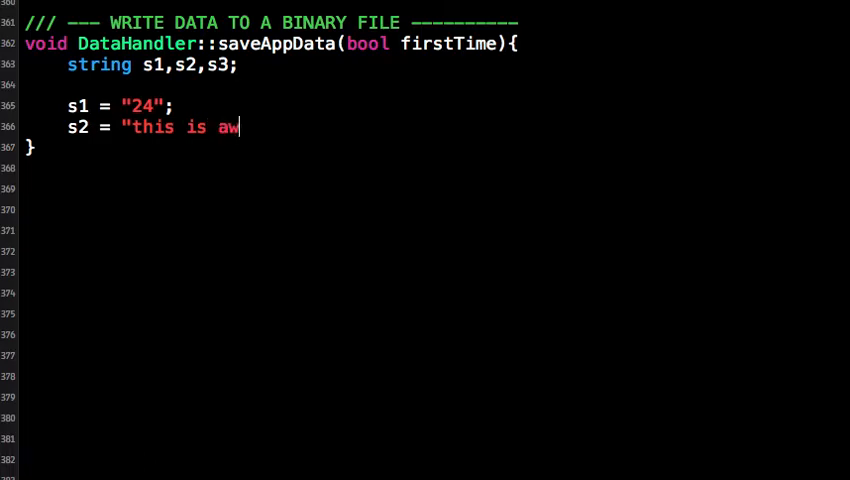
{"action": "type", "text": "eso"}
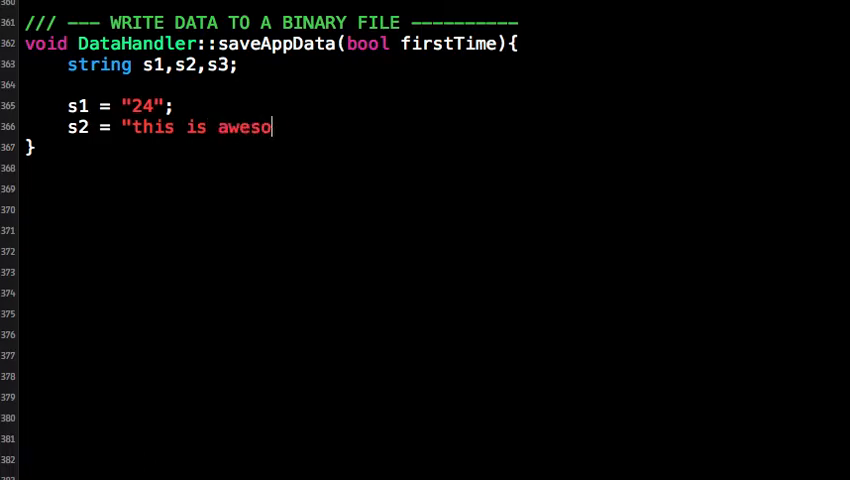
{"action": "type", "text": "me\"l;"}
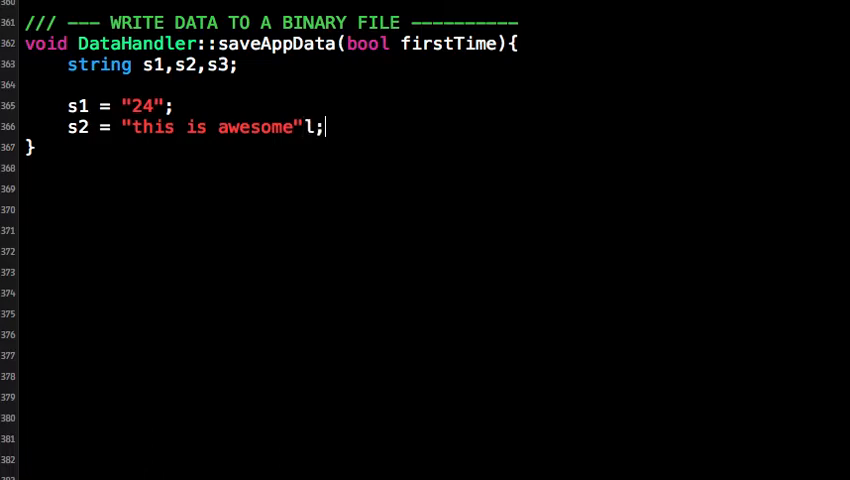
{"action": "type", "text": "s3"}
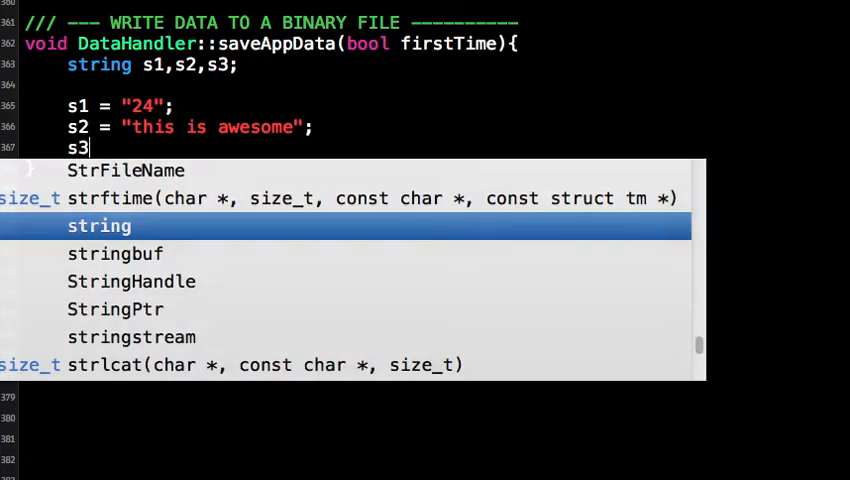
{"action": "type", "text": "= \"\""}
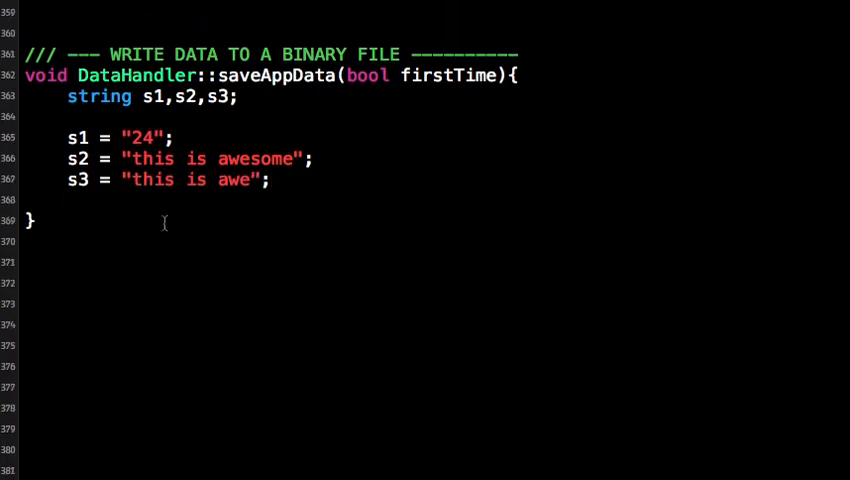
Declare std::ofstream file and open it with getPath("data.bin")
{"action": "scroll", "scroll_direction": "up", "scroll_amount": 3}
{"action": "type", "text": "std::"}
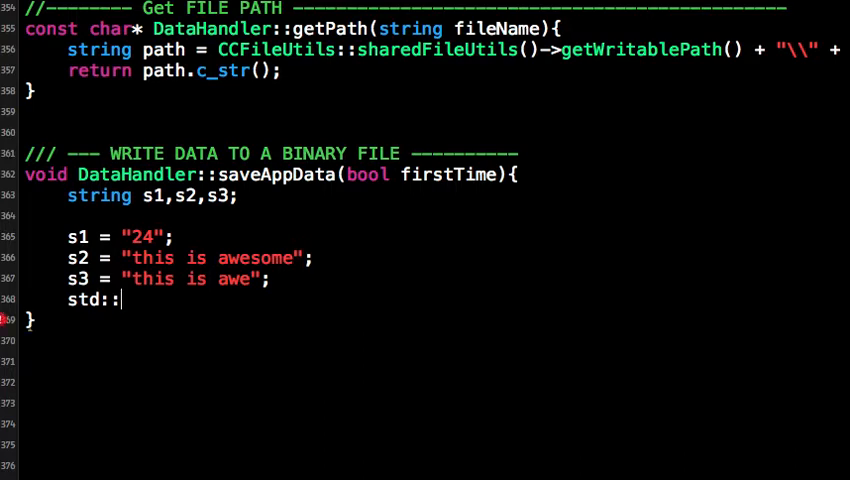
{"action": "type", "text": "ofstream"}
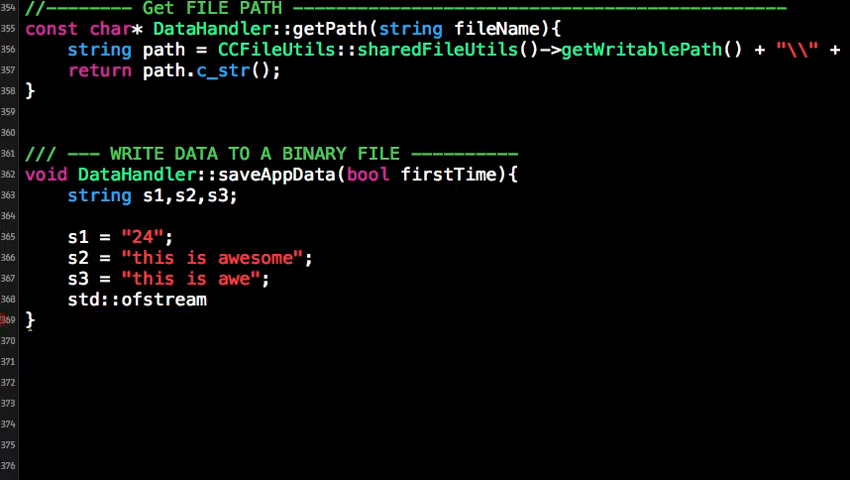
{"action": "type", "text": "file;"}
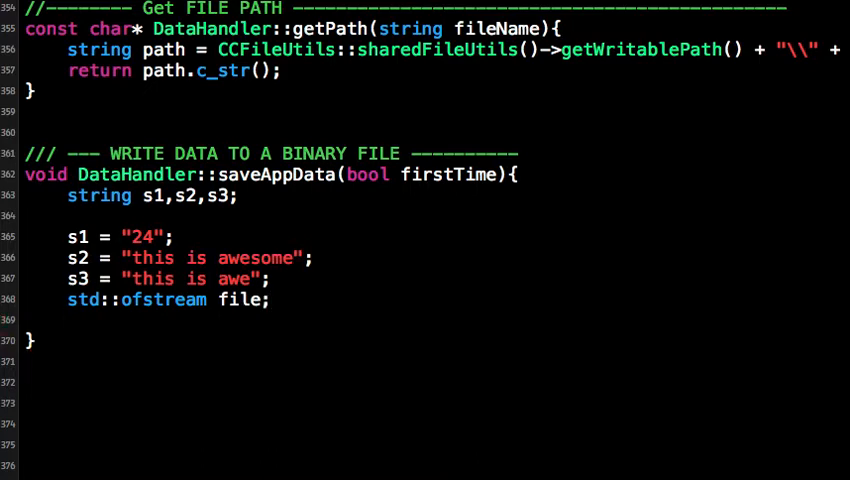
{"action": "type", "text": "file.open("}
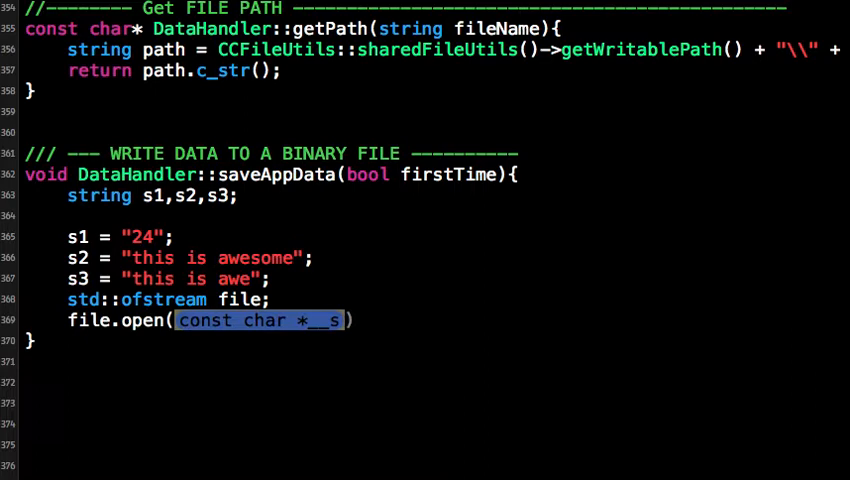
{"action": "left_click", "coordinate": [10, 320]}
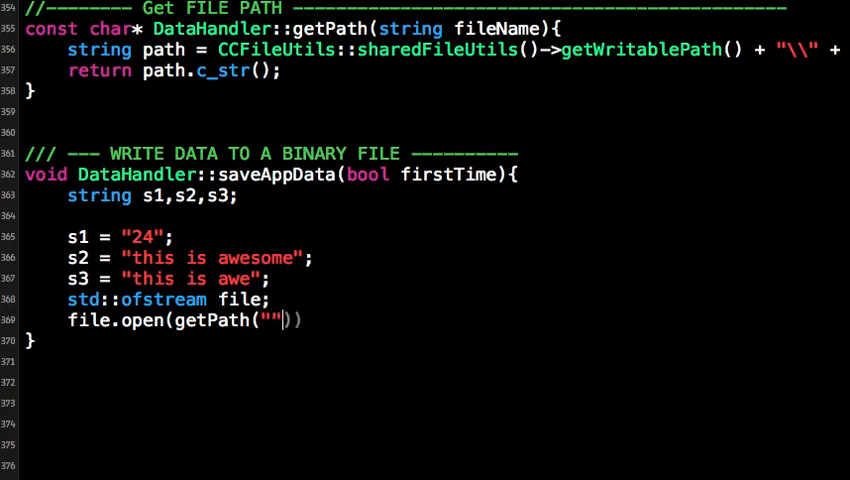
{"action": "type", "text": "data."}
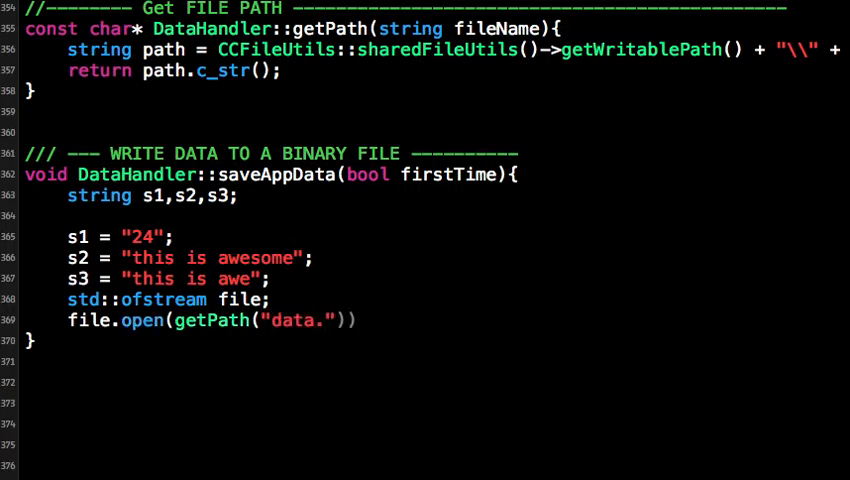
{"action": "type", "text": "bin"}
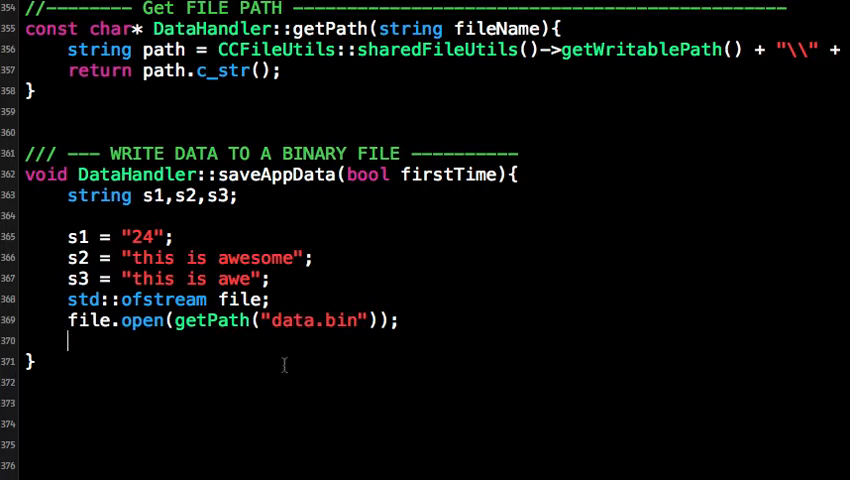
Rename the path to appdata.bin and write s1 and s2 to file, each followed by "\n"
{"action": "type", "text": "app"}
{"action": "type", "text": "file <<"}
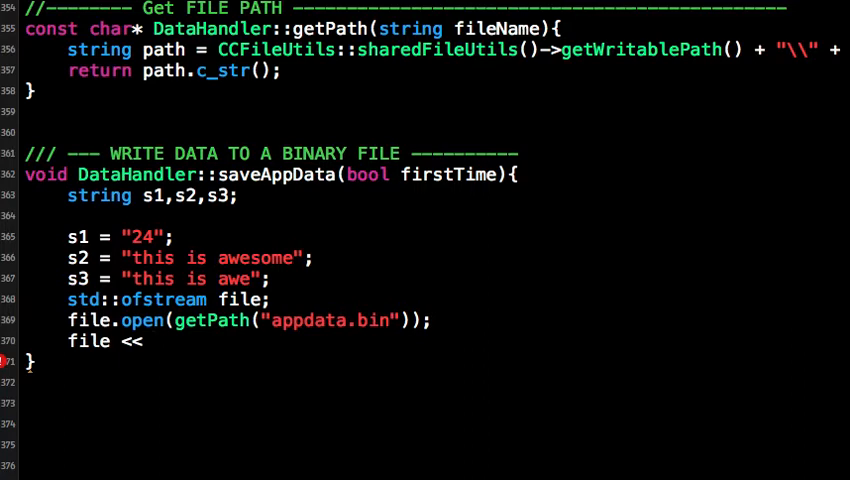
{"action": "type", "text": "s1"}
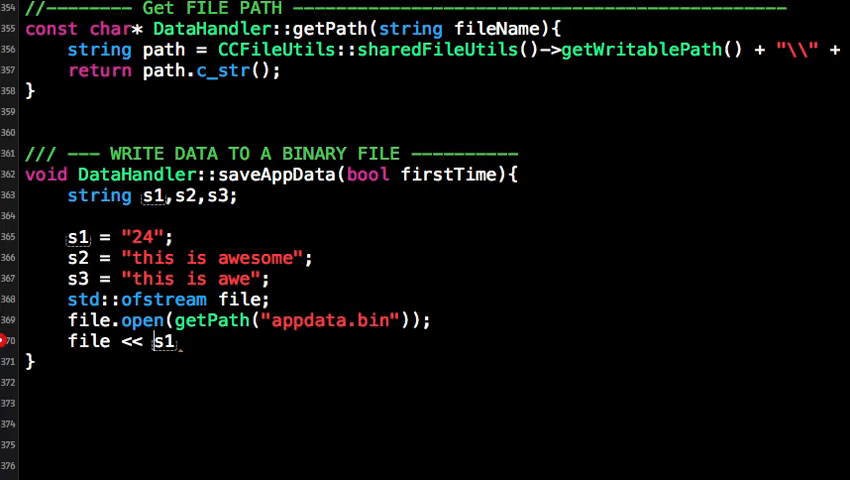
{"action": "type", "text": "(s1 + \"\\n"}
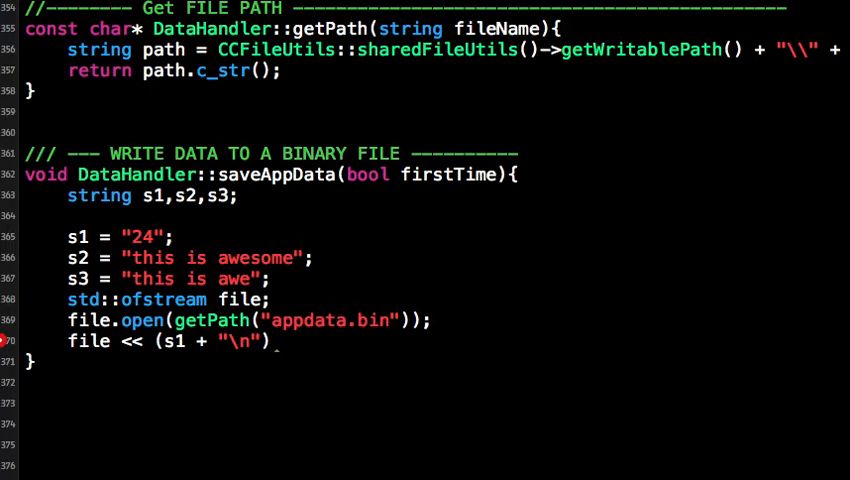
{"action": "type", "text": "file"}
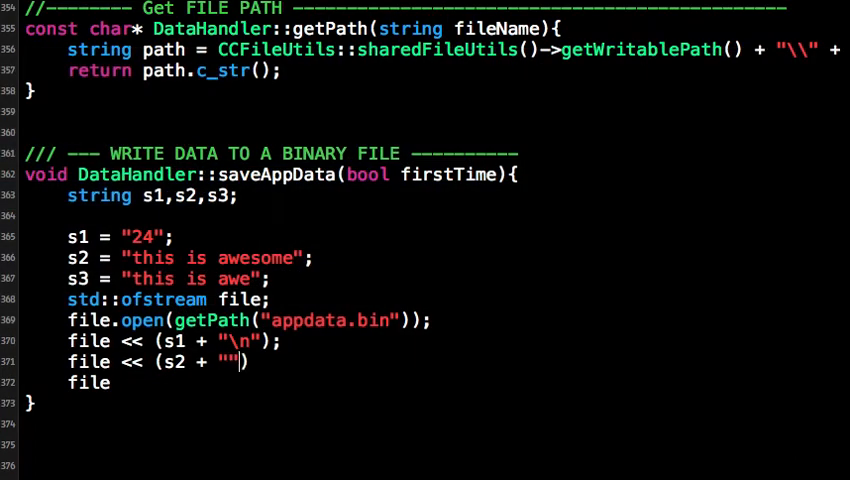
Write s3 followed by "\n" and finish with file.close()
{"action": "type", "text": "\\n"}
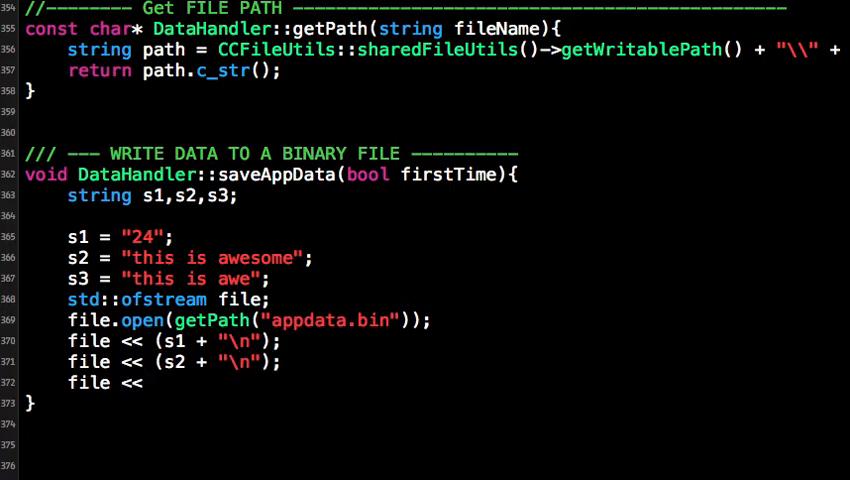
{"action": "type", "text": "(s3)"}
{"action": "type", "text": "file.close();"}
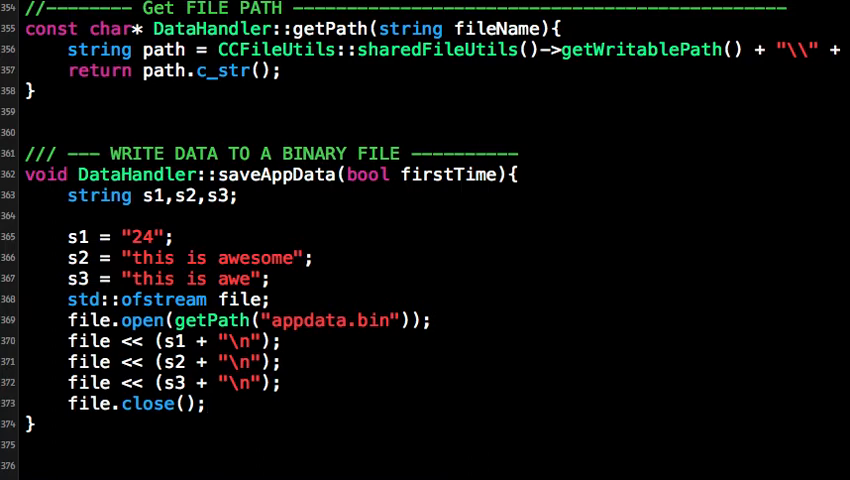
{"action": "left_click", "coordinate": [207, 403]}
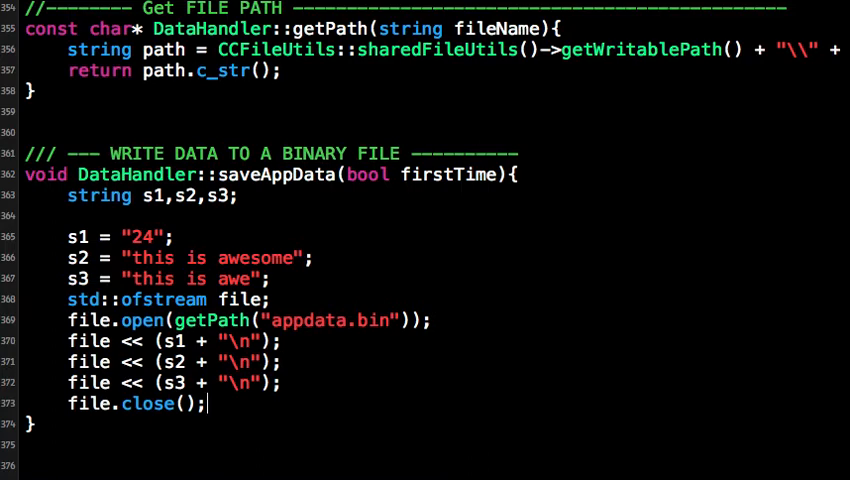